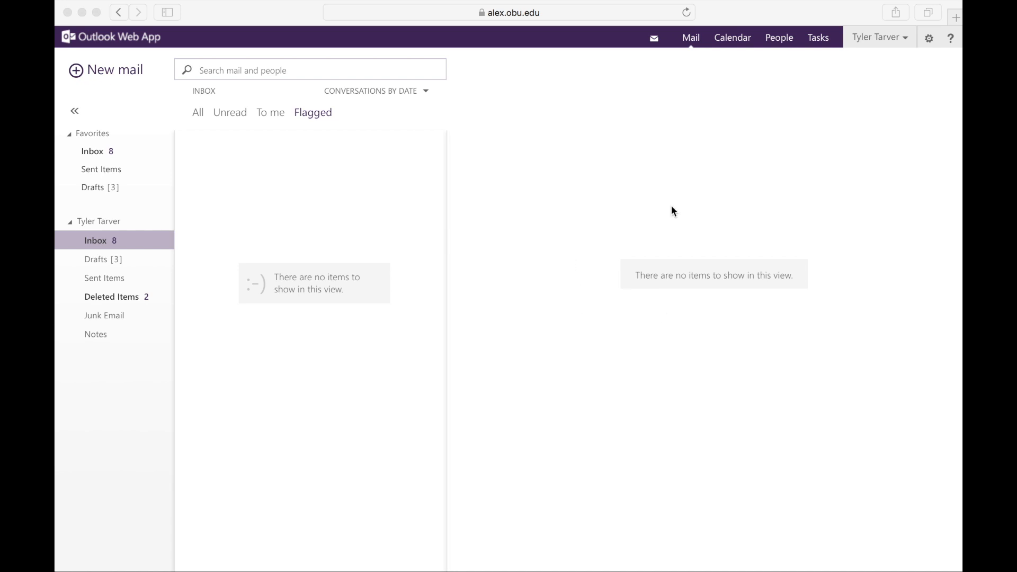
mouse_move(404, 123)
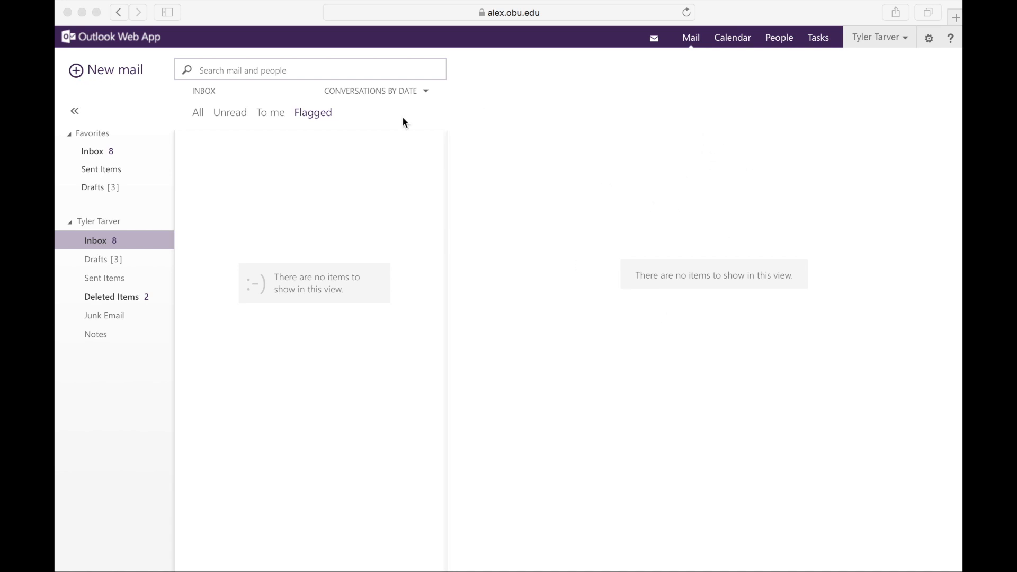
mouse_move(713, 68)
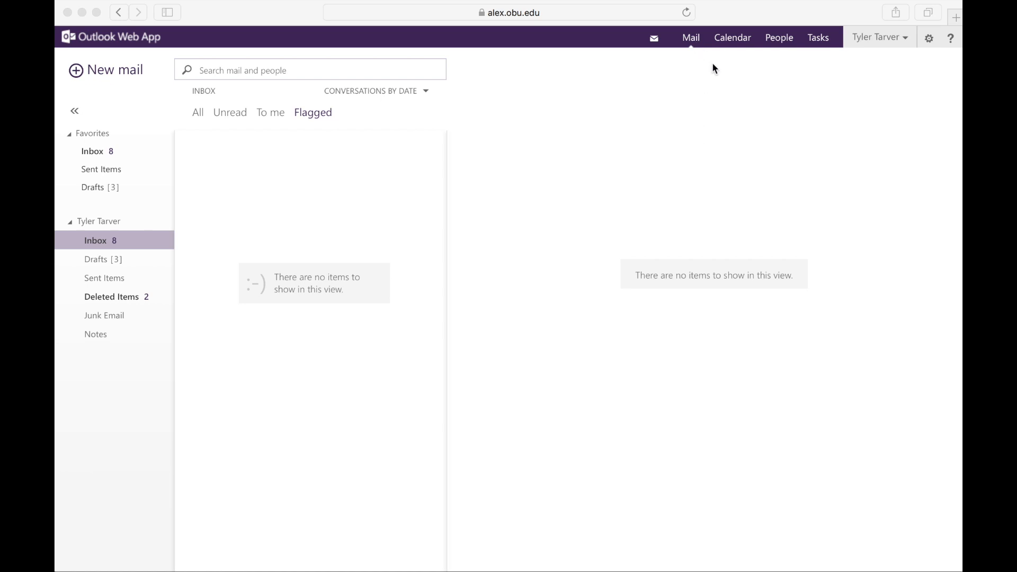
mouse_move(422, 179)
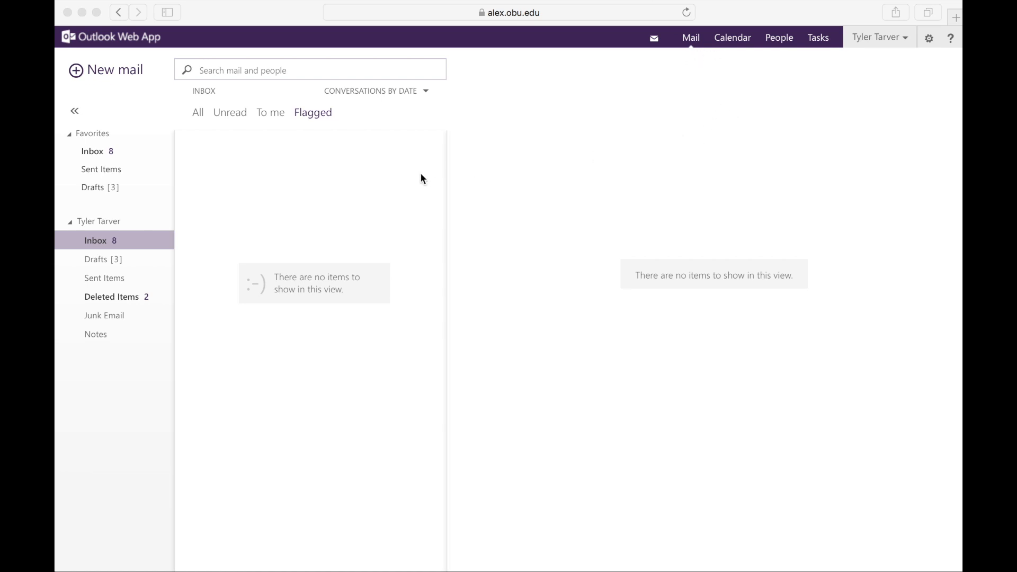
mouse_move(934, 55)
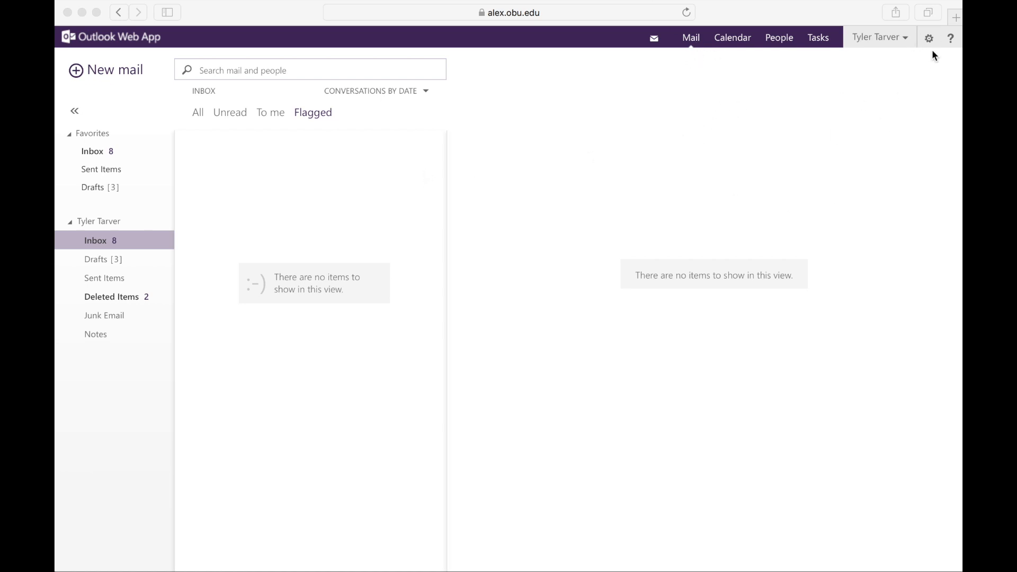
mouse_move(928, 38)
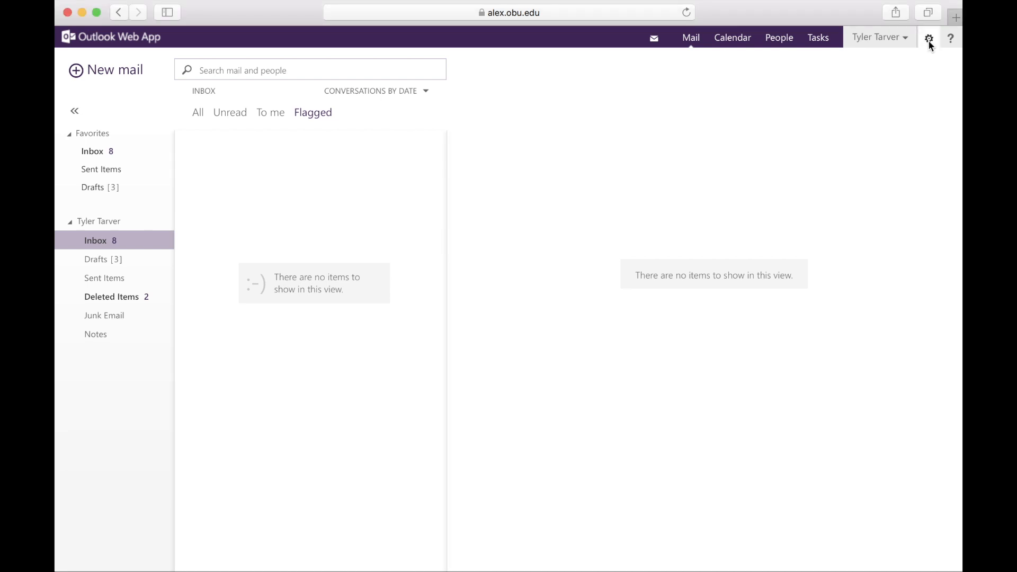
Reach the account options page from the gear menu, showing account details and mailbox usage
left_click(928, 37)
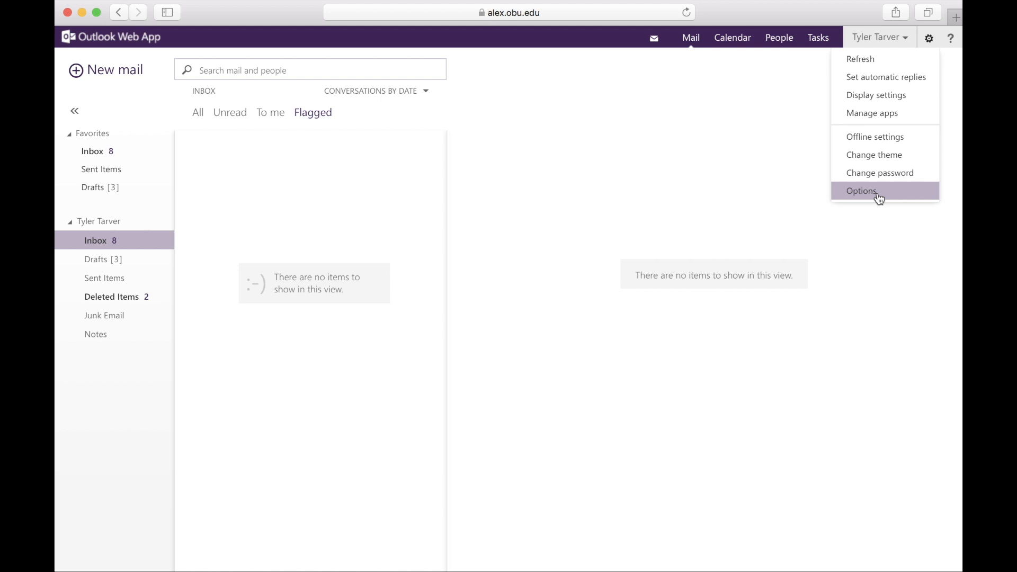
left_click(860, 190)
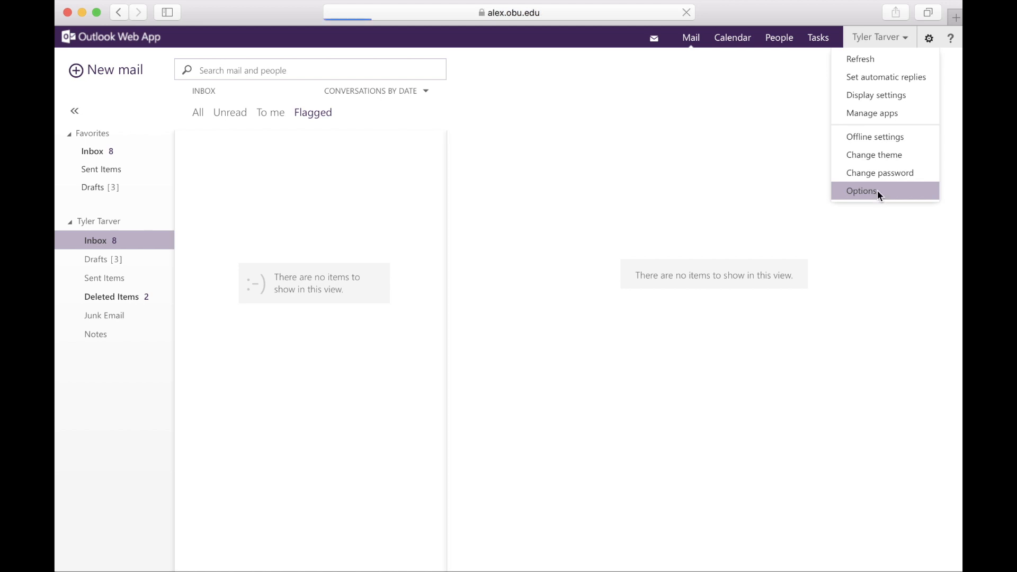
left_click(860, 191)
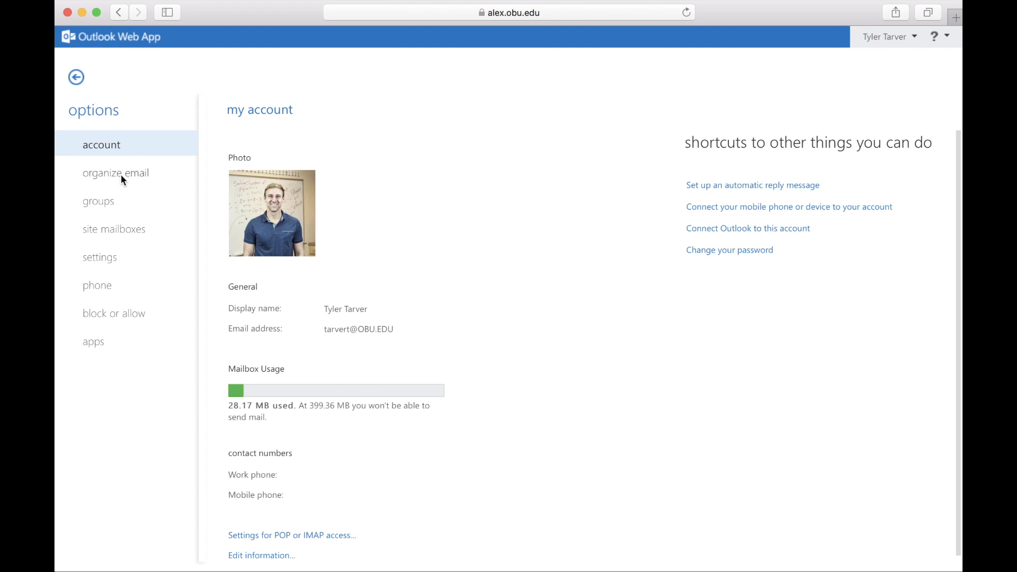
Under organize email, begin a new inbox rule for arriving messages
left_click(116, 173)
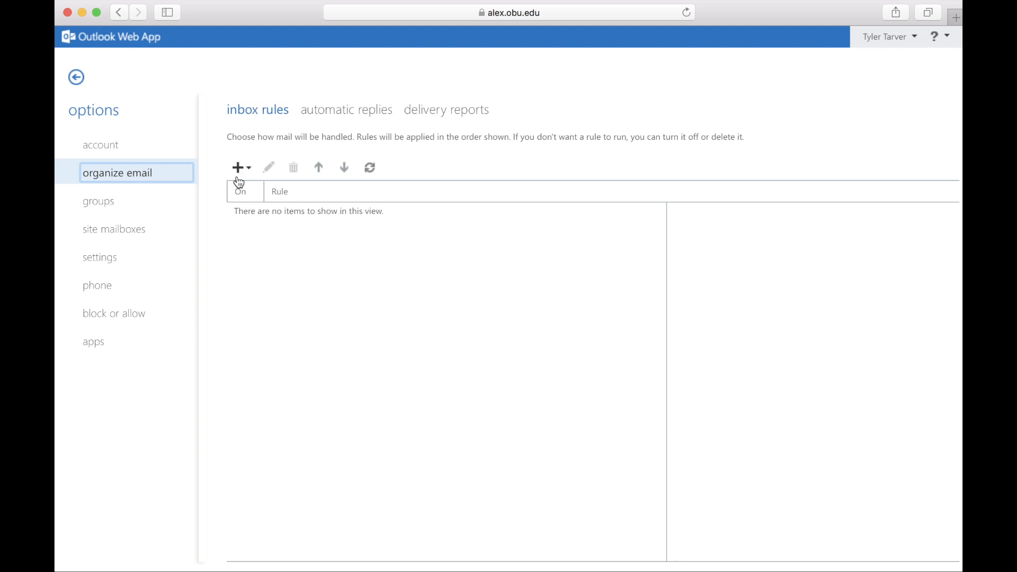
left_click(237, 168)
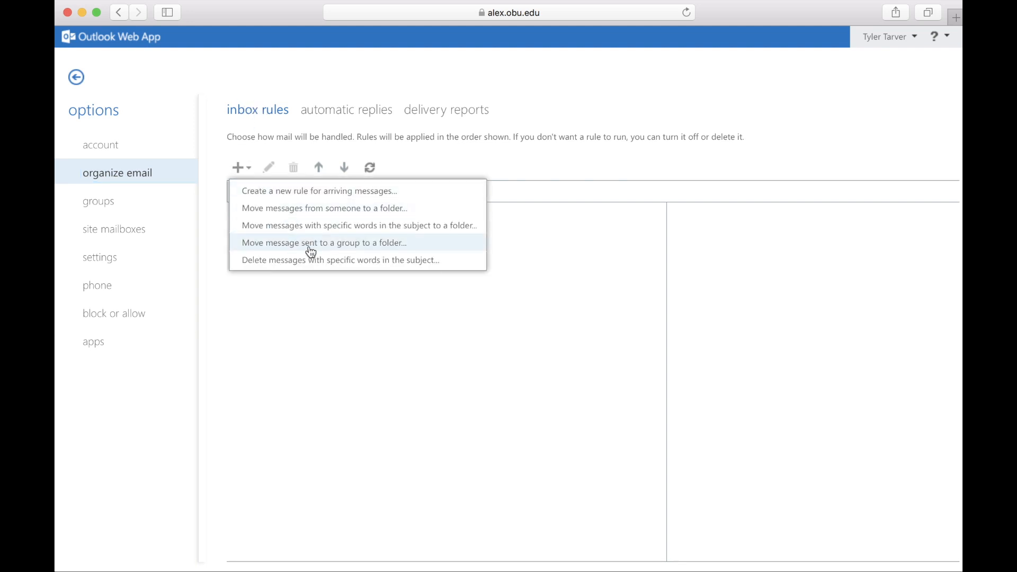
left_click(324, 242)
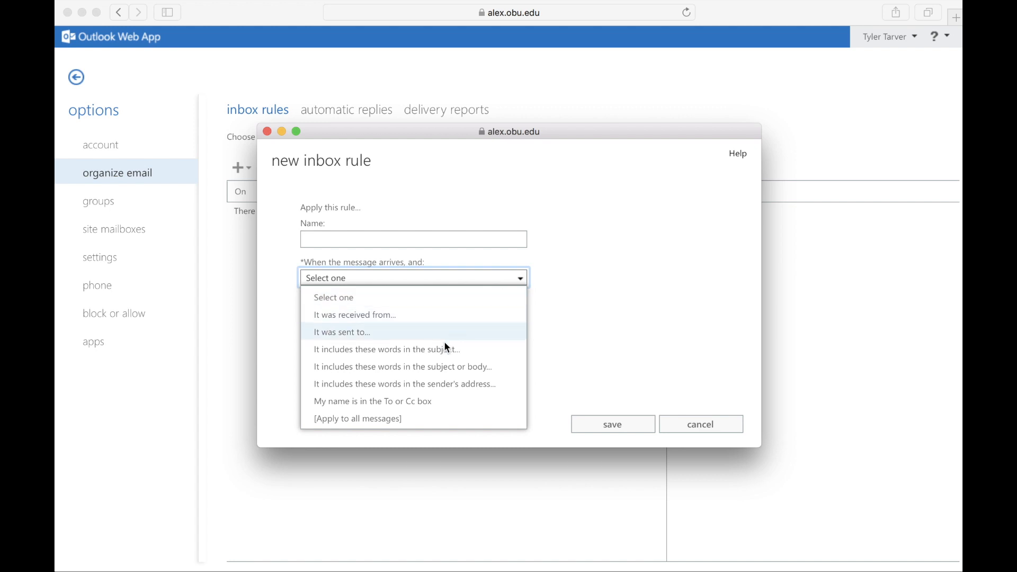
Make the rule apply to all messages with the action 'Redirect the message to...'
left_click(356, 418)
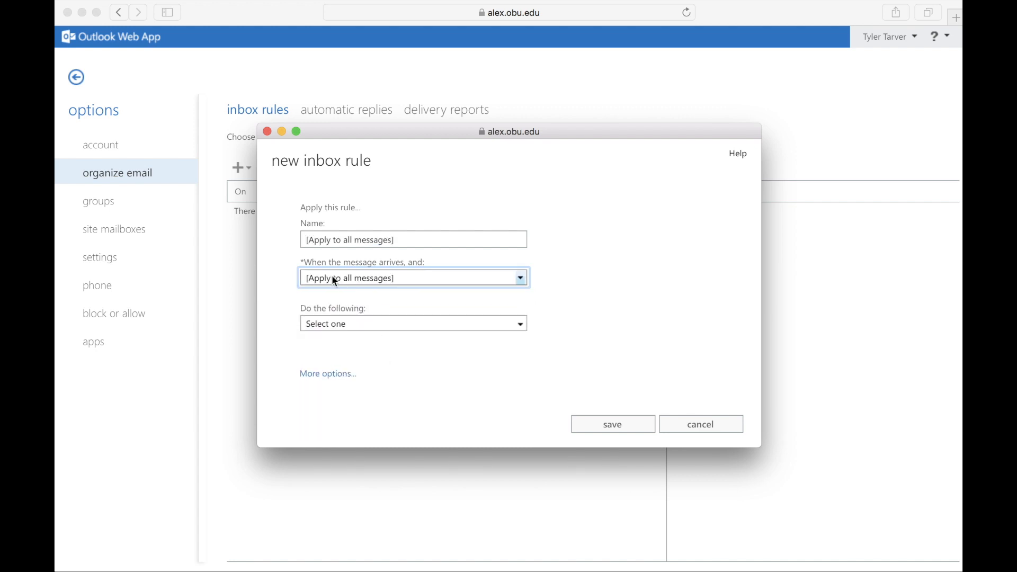
mouse_move(520, 323)
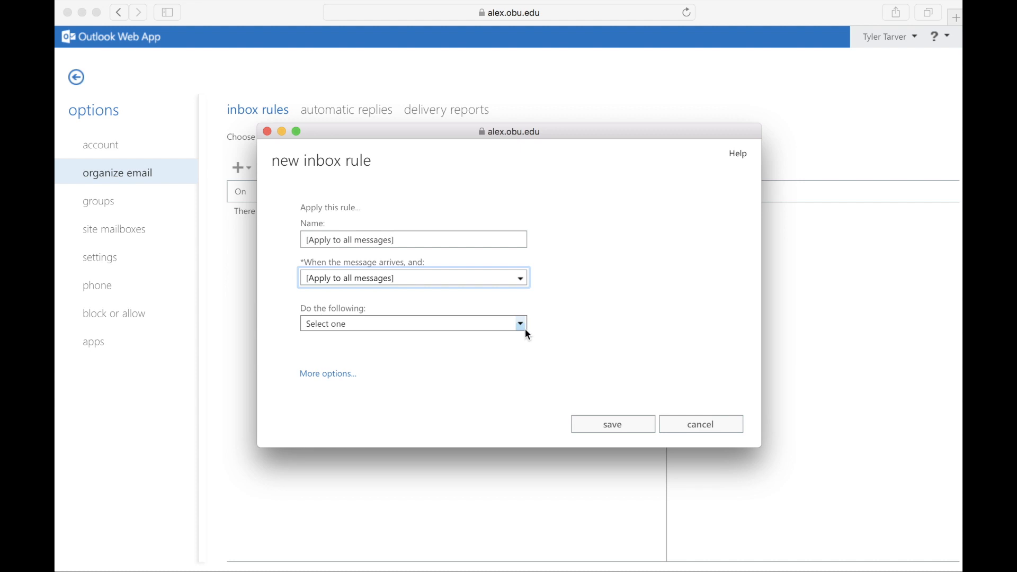
left_click(519, 324)
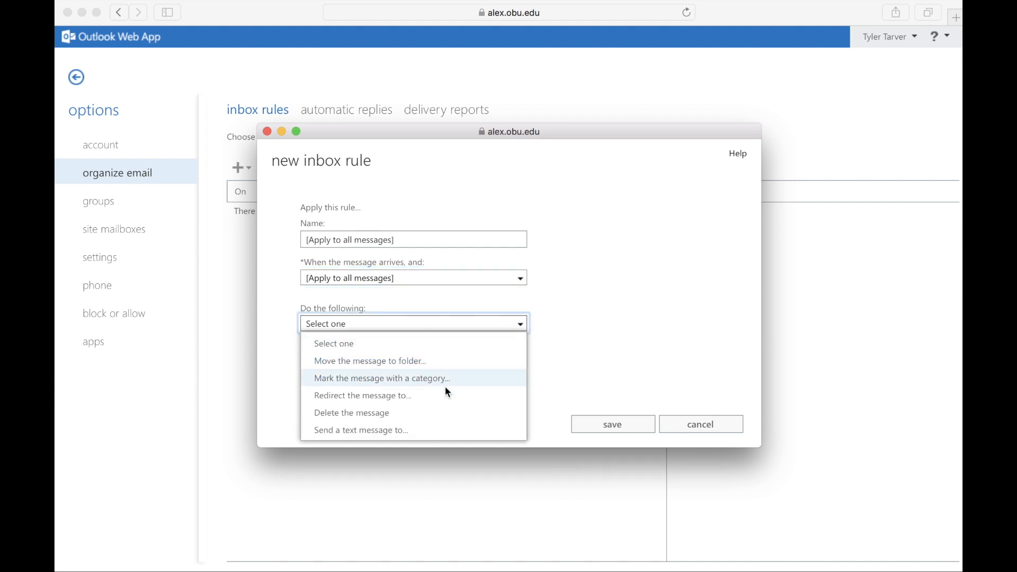
left_click(380, 378)
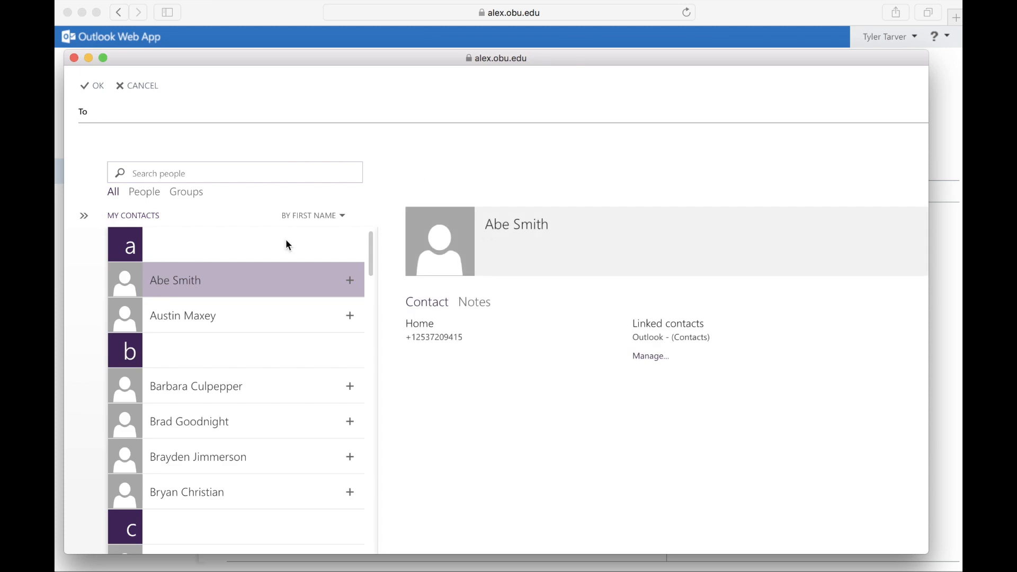
Search contacts for 'tyler' and set Tyler Tarver as the redirect recipient
left_click(234, 173)
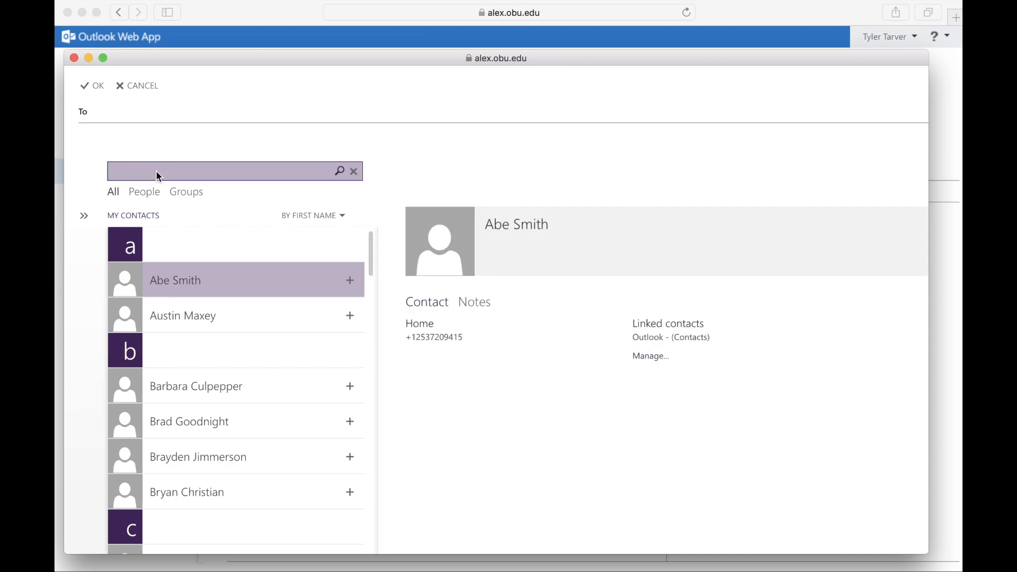
type("tyler")
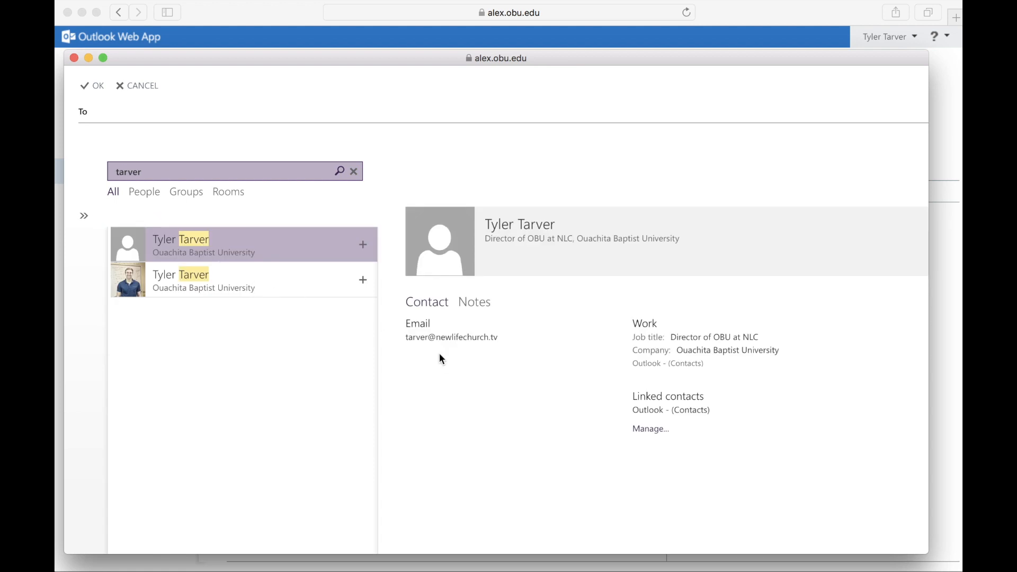
mouse_move(240, 251)
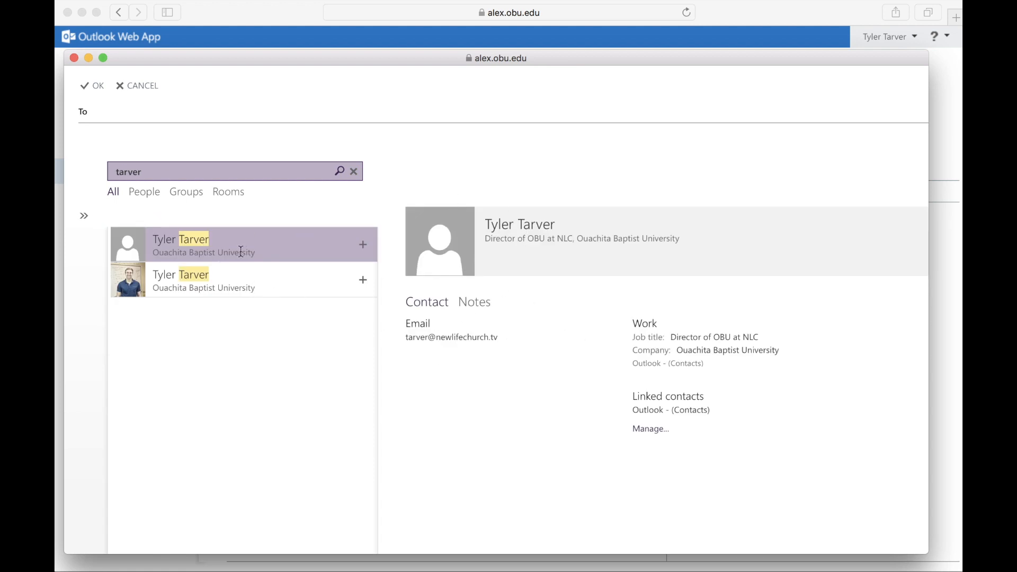
left_click(363, 245)
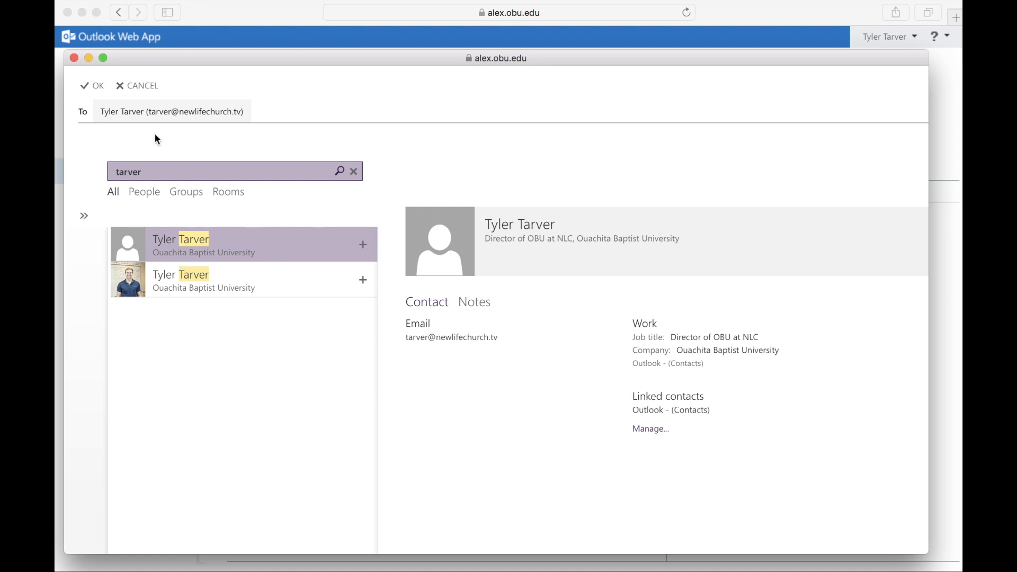
left_click(96, 84)
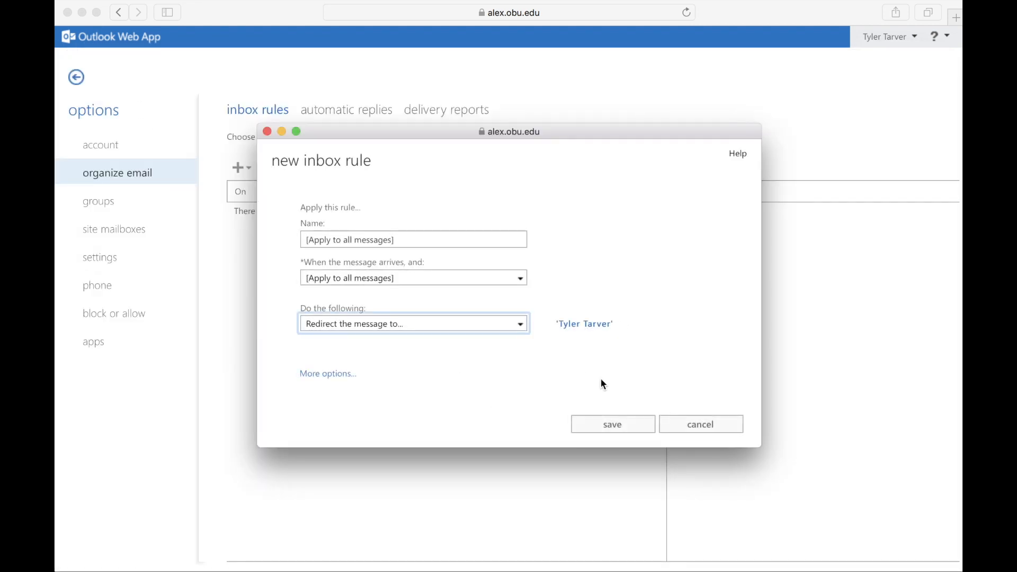
Save the '[Apply to all messages]' rule and accept the warning so it is listed and enabled
left_click(611, 423)
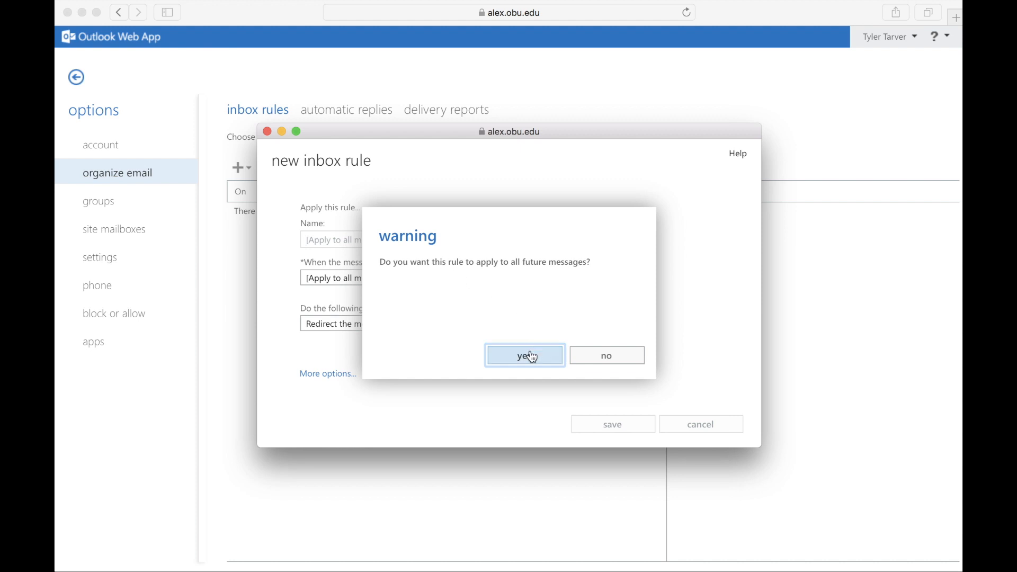
left_click(524, 355)
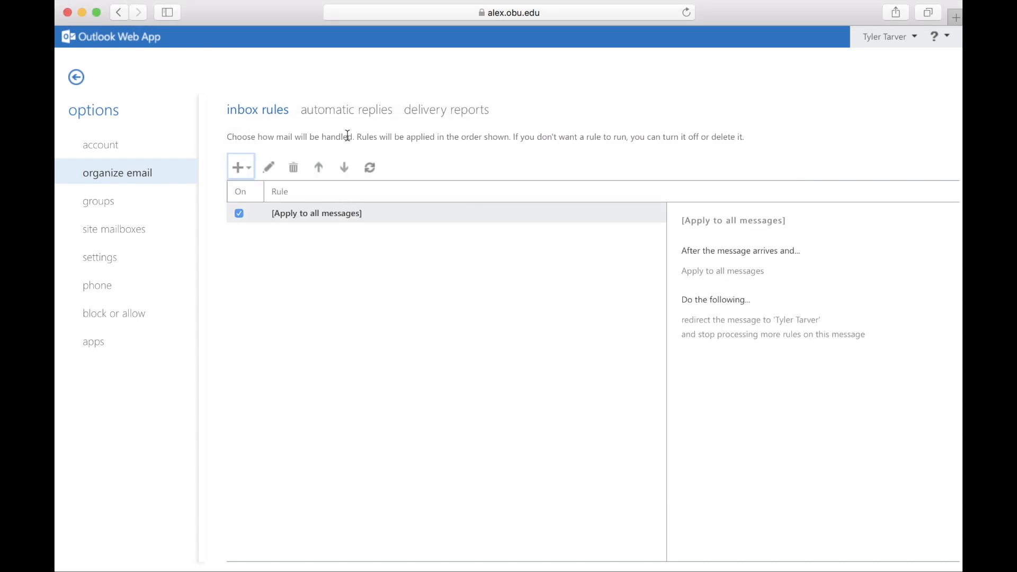
mouse_move(370, 167)
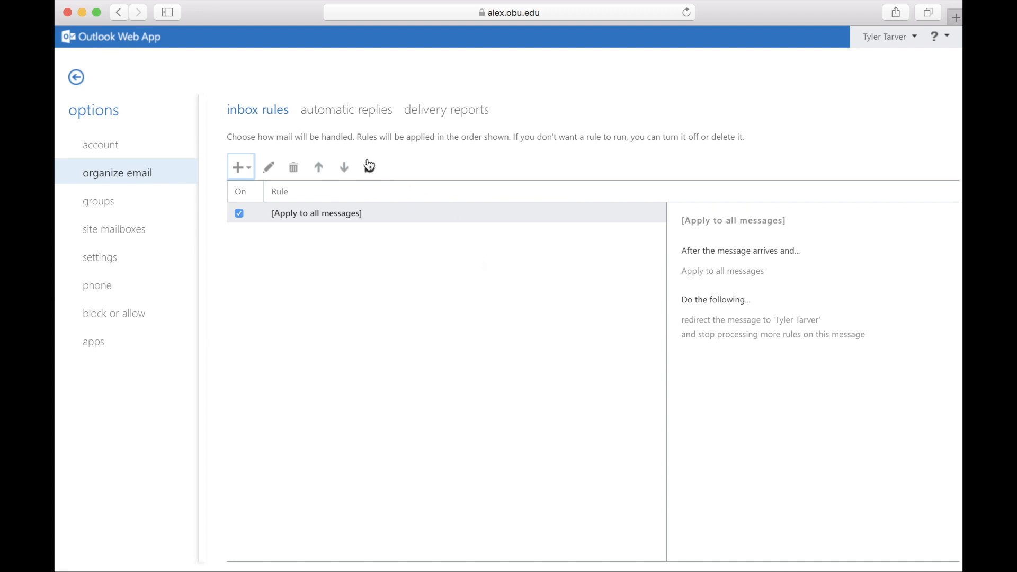
mouse_move(336, 133)
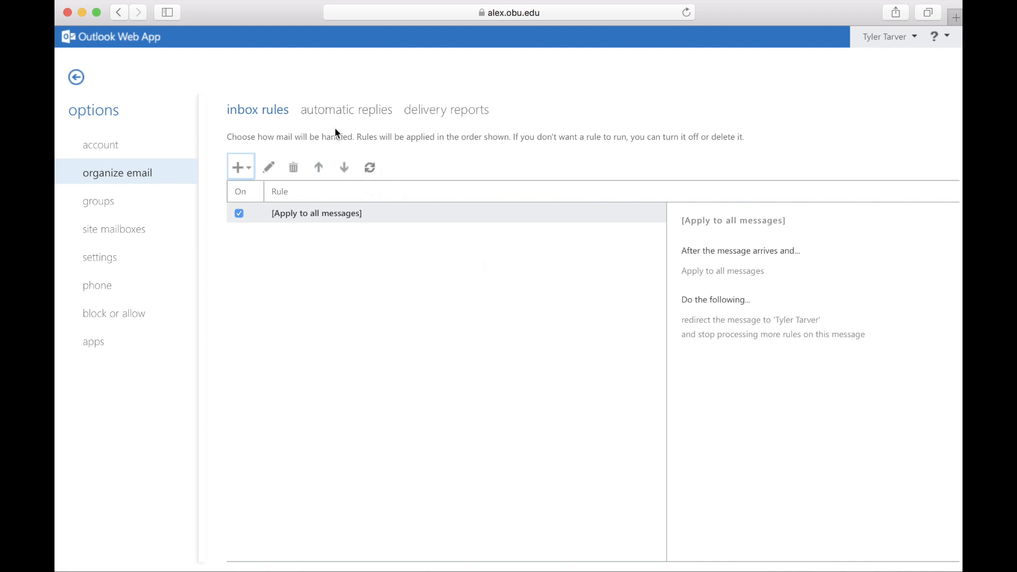